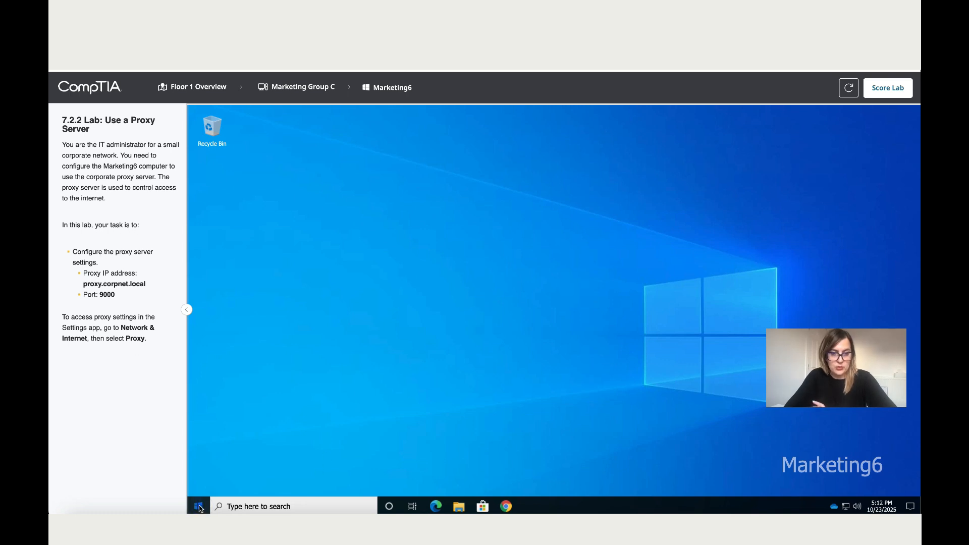
Reach the Proxy page under Network & Internet in Windows Settings.
left_click(198, 505)
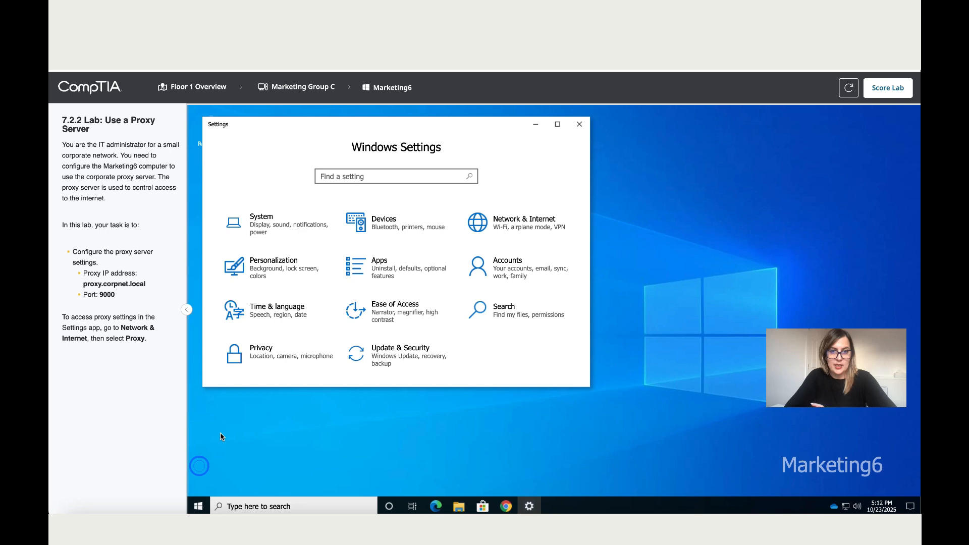
left_click(524, 222)
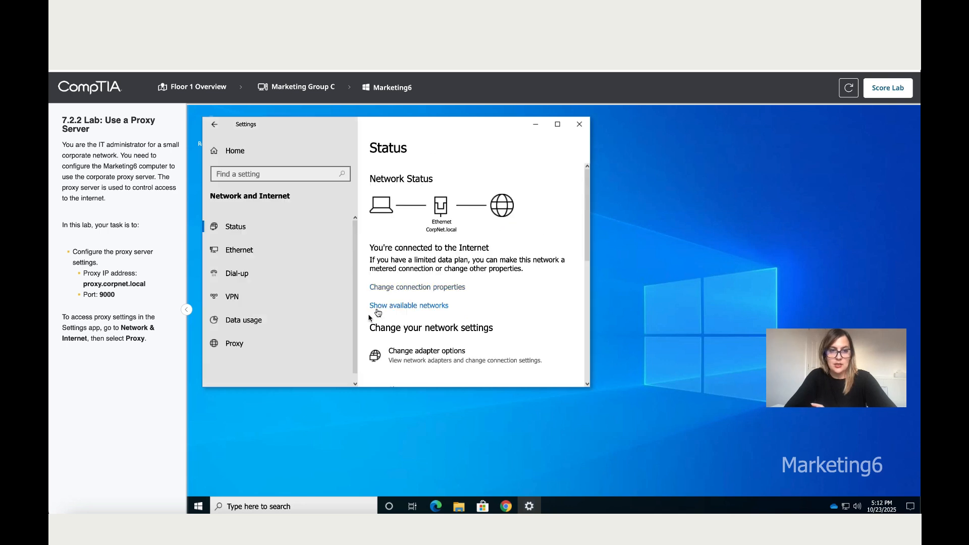
left_click(233, 343)
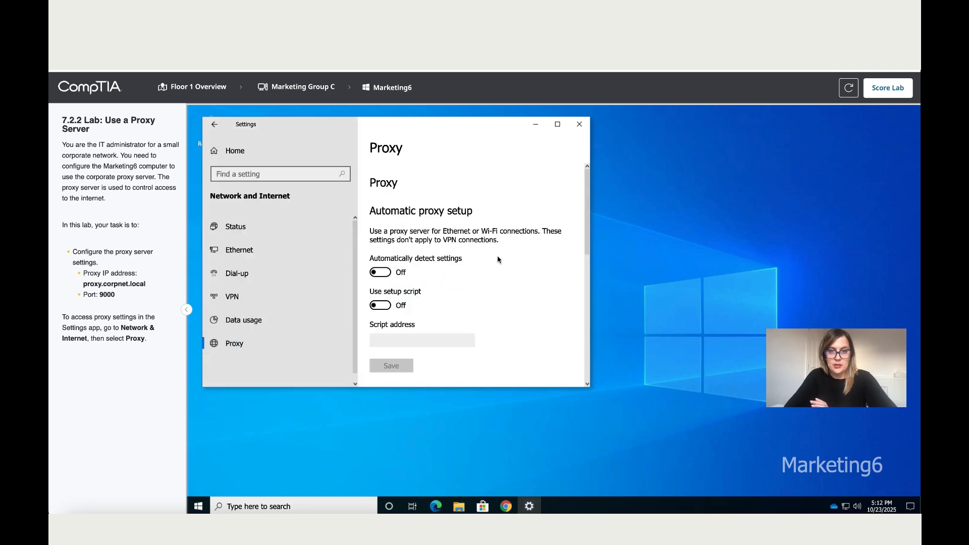
scroll("down", 3)
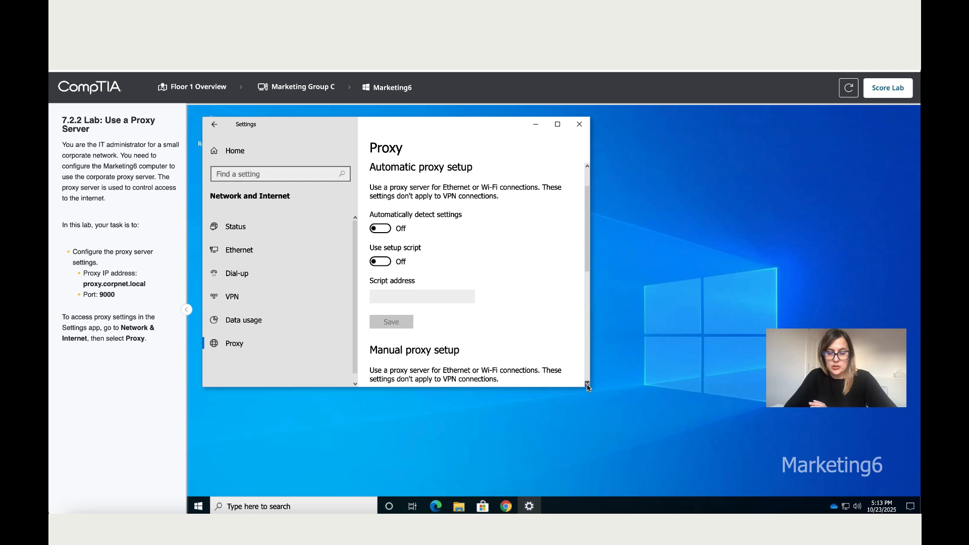
scroll("down", 3)
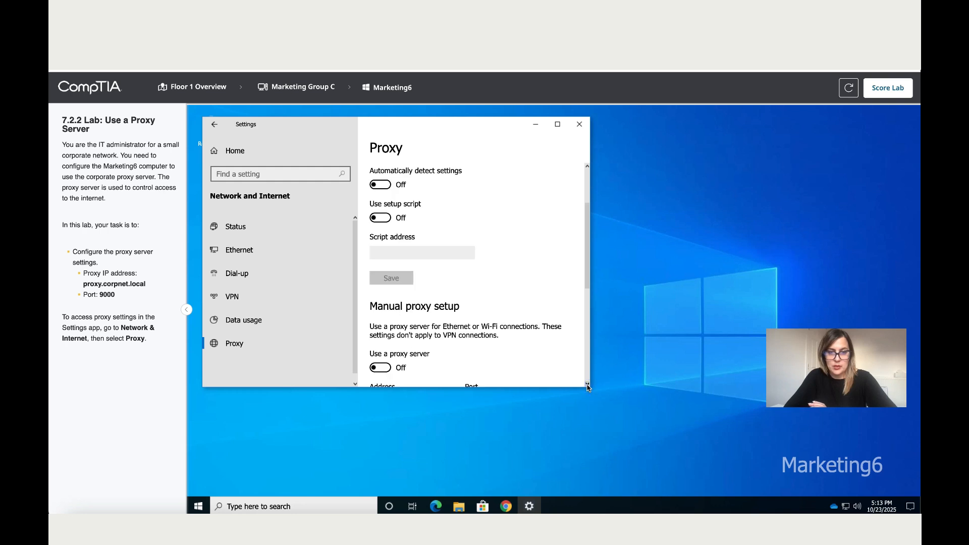
scroll("down", 3)
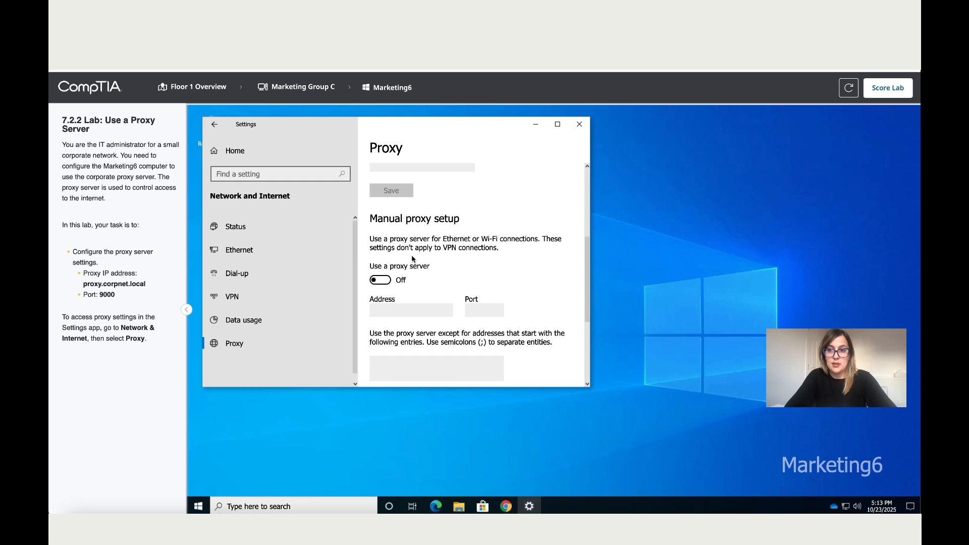
Turn on a manual proxy server at proxy.corpnet.local, port 9000, and save it.
left_click(380, 279)
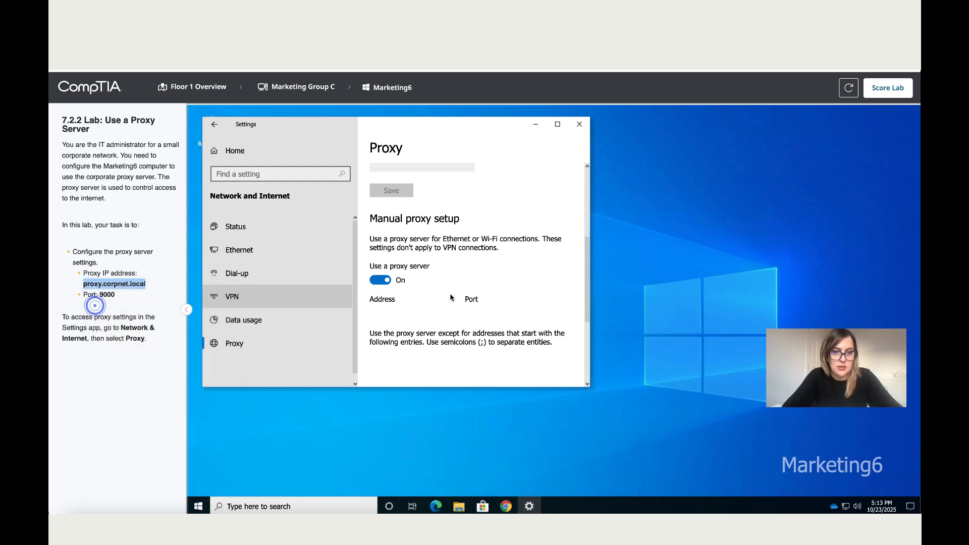
type("proxy.corpnet.local")
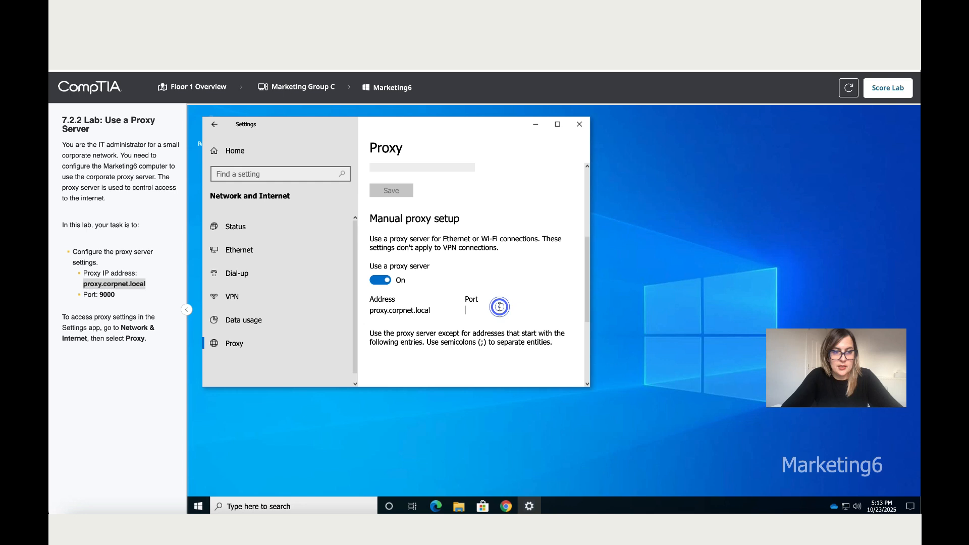
type("900")
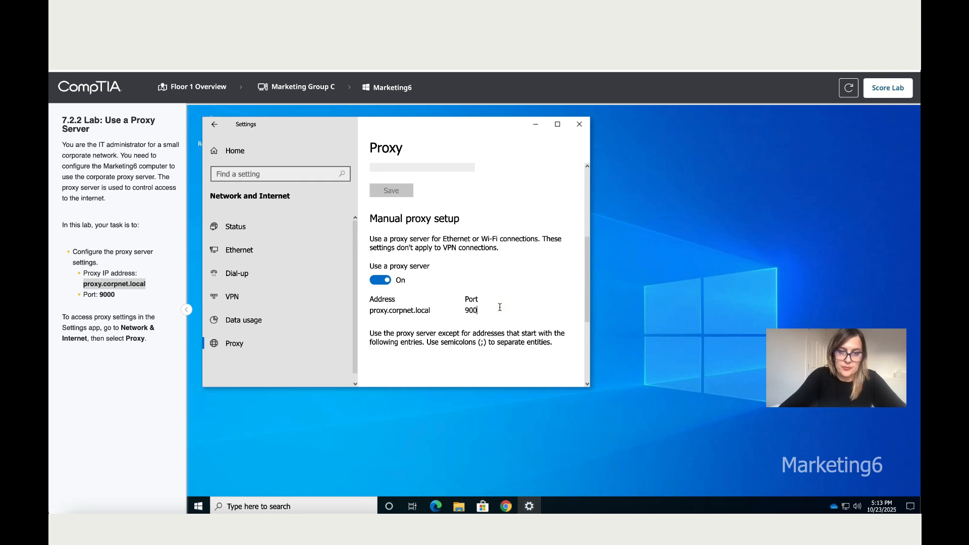
scroll("down", 3)
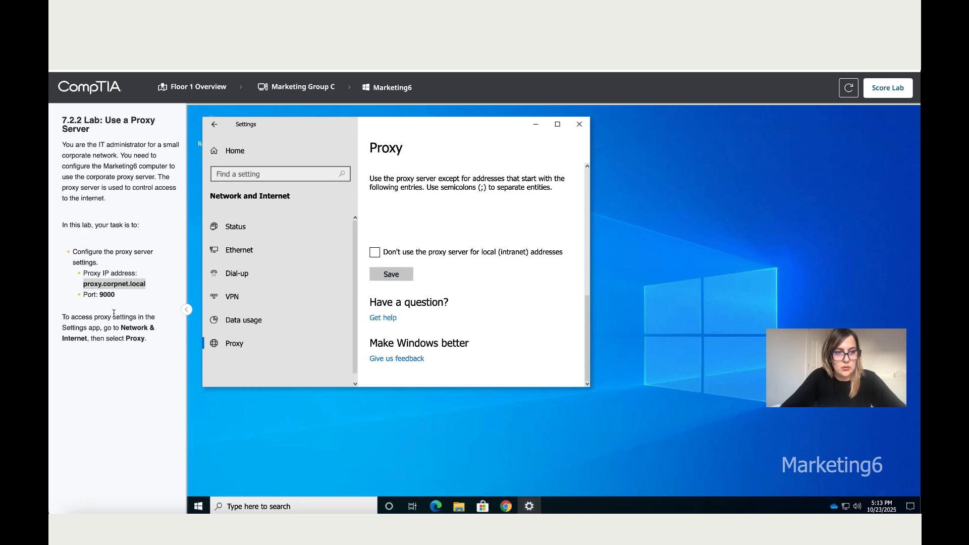
mouse_move(138, 352)
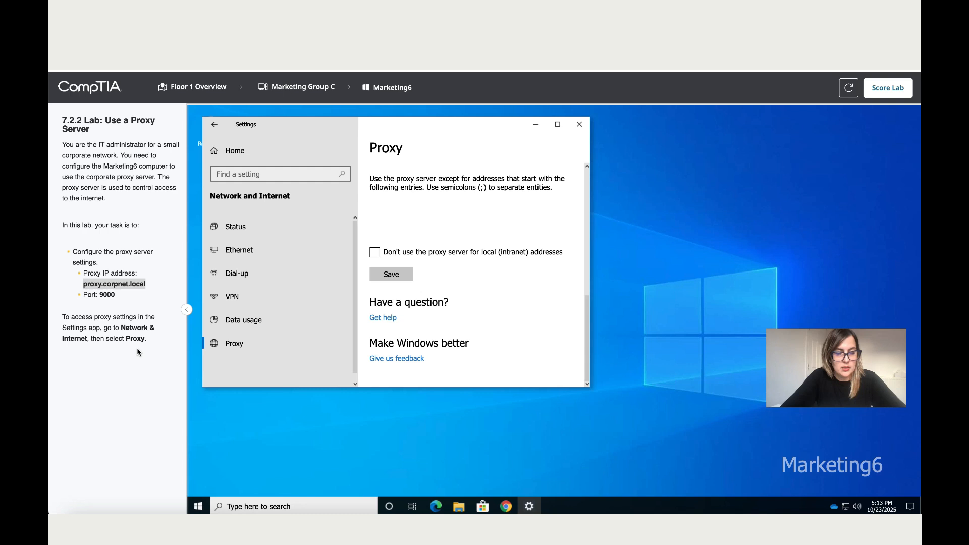
Score the lab and confirm, reaching 100%.
left_click(887, 88)
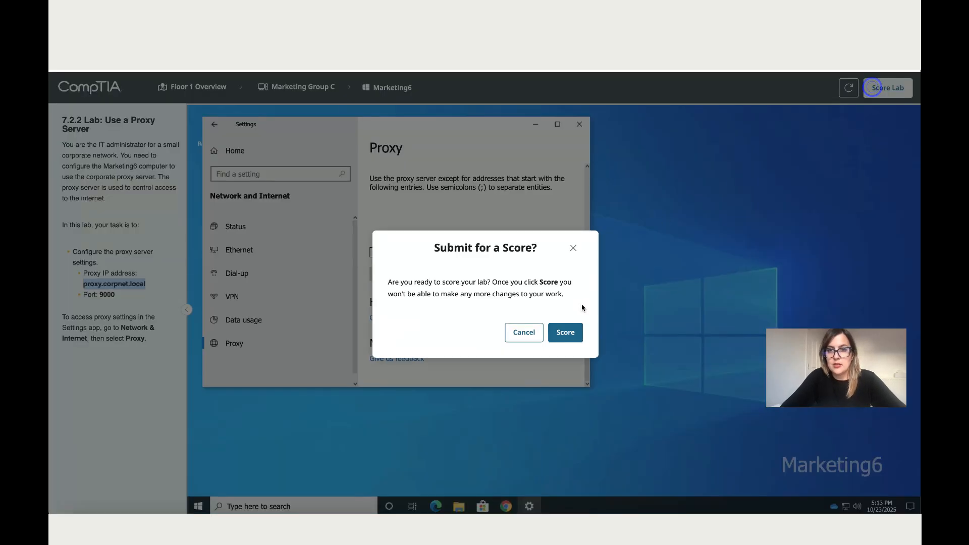
left_click(564, 332)
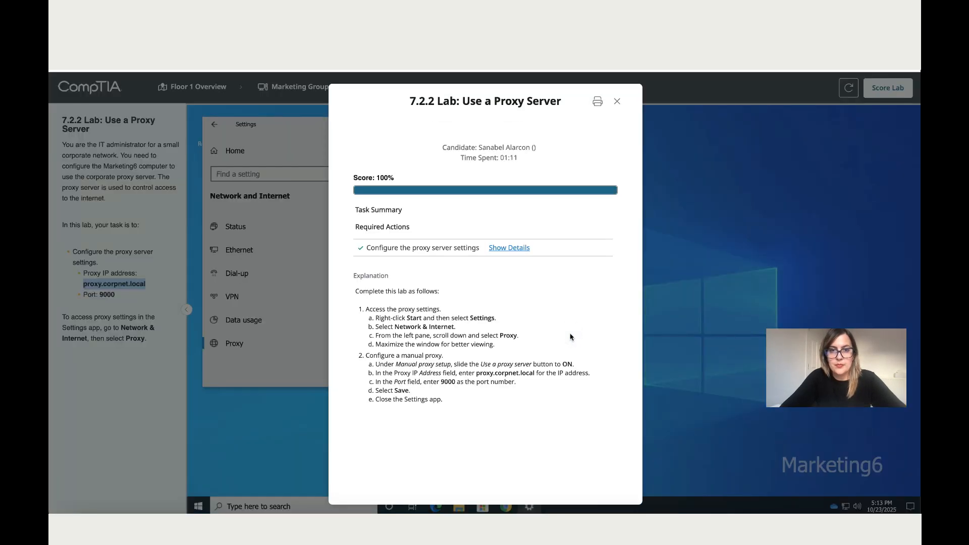